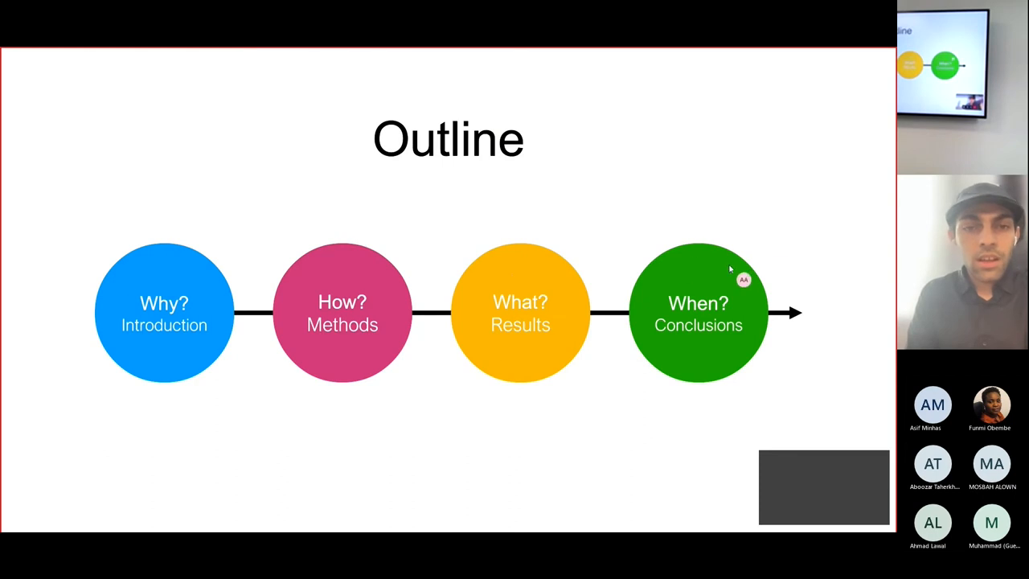
mouse_move(766, 253)
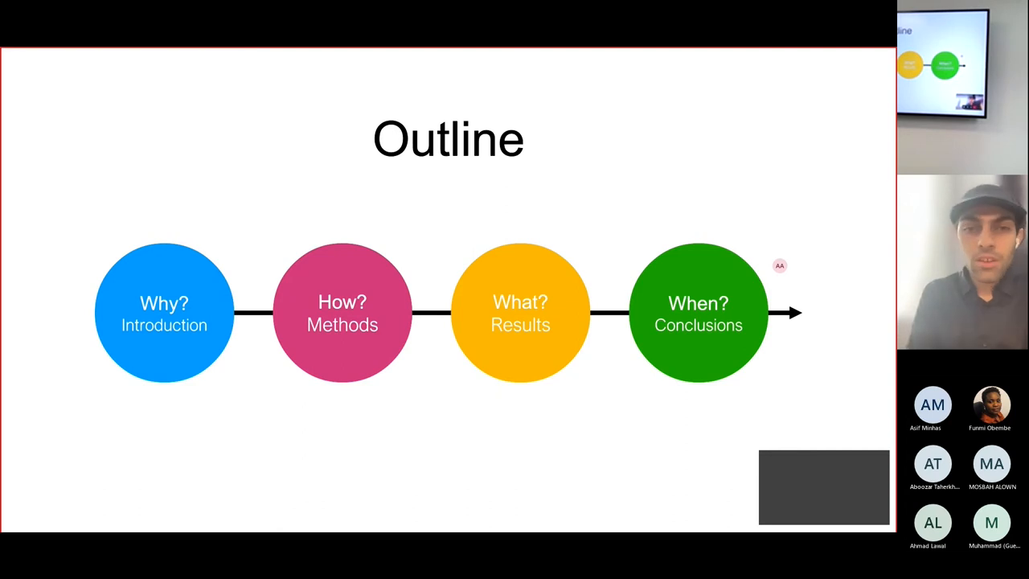
mouse_move(726, 260)
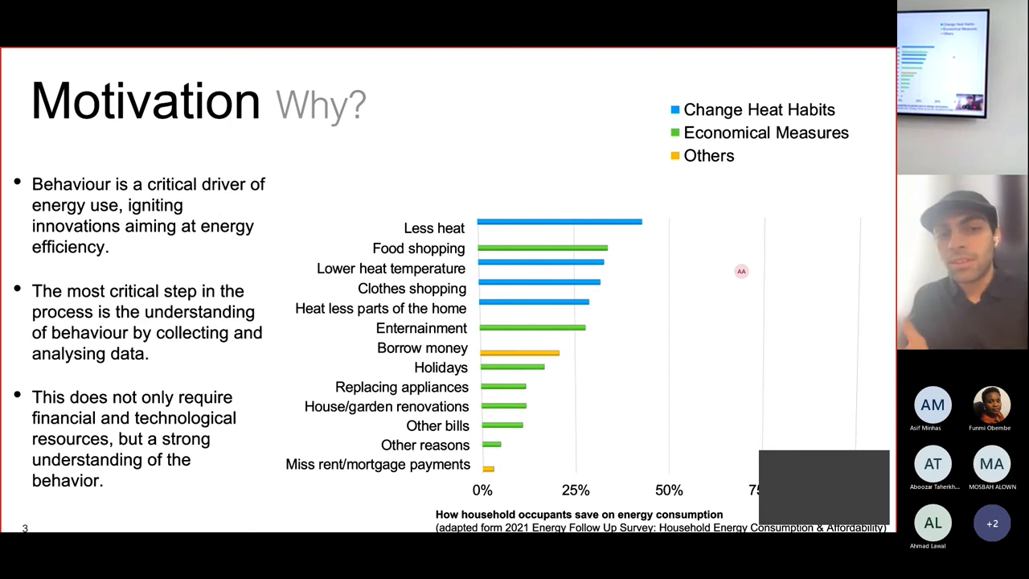
- Advance to the 'Motivation How?' slide showing the cue–routine–reward Energy Habit Loop diagram
key(Right)
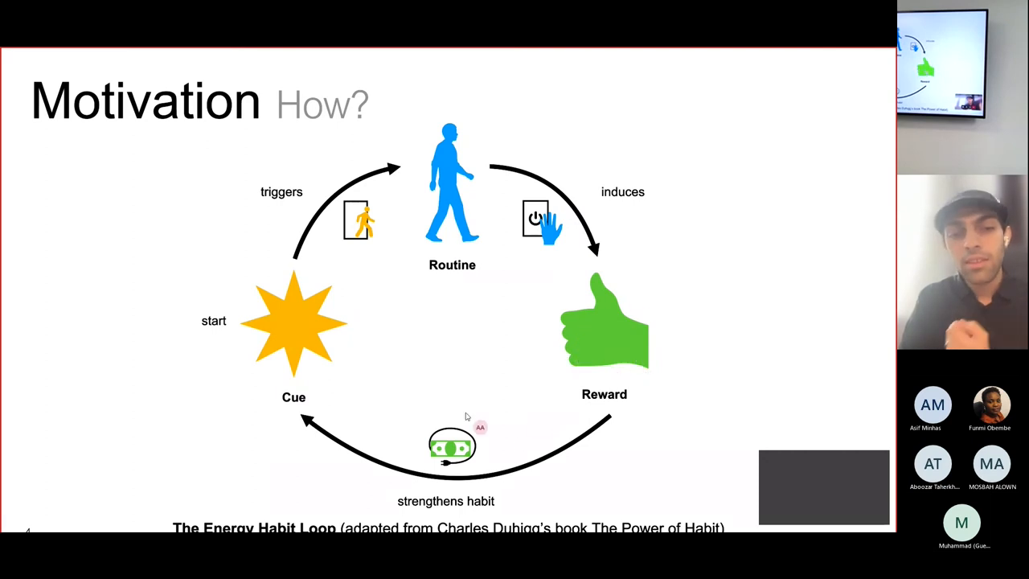
mouse_move(395, 458)
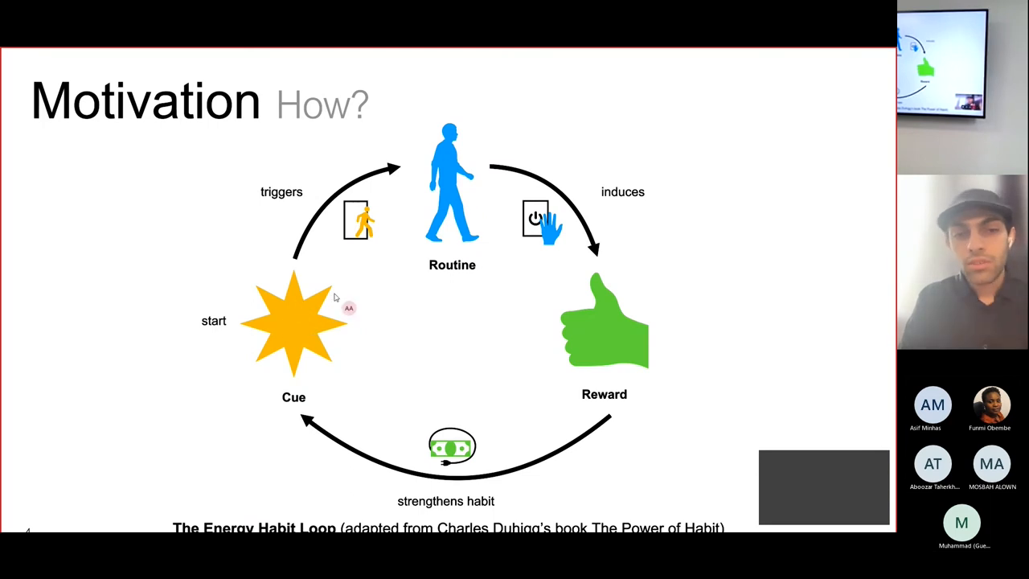
mouse_move(287, 327)
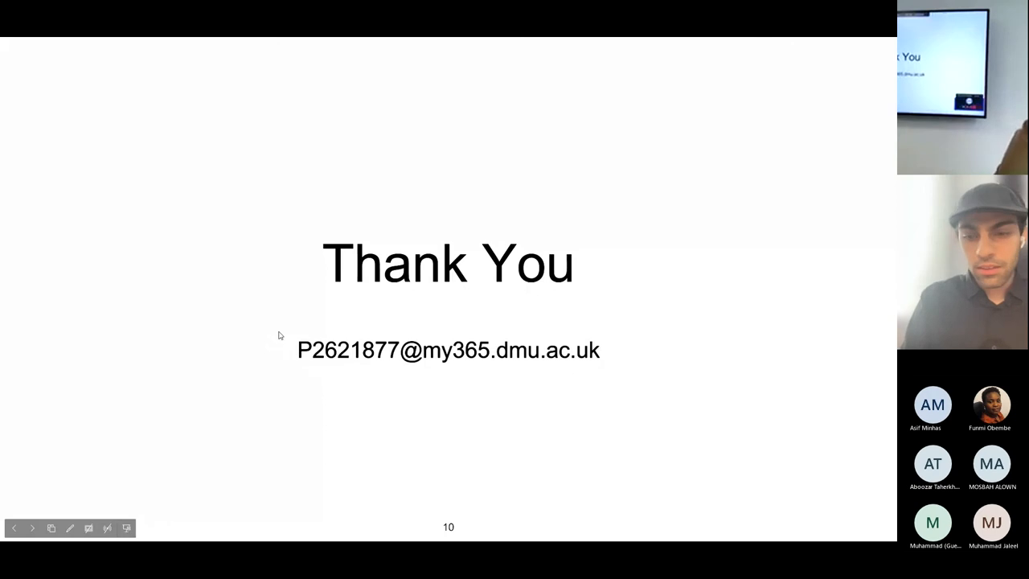
mouse_move(18, 528)
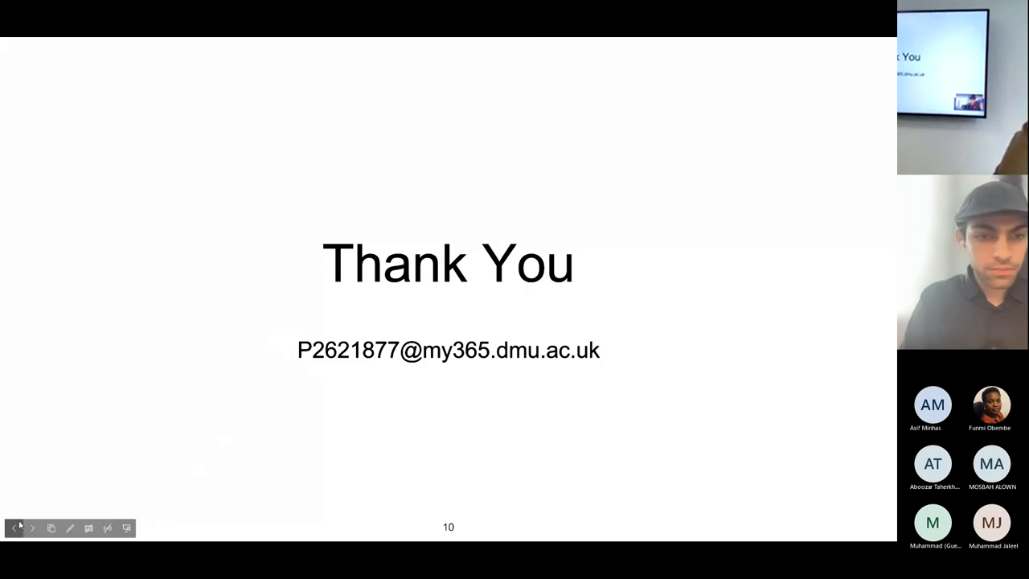